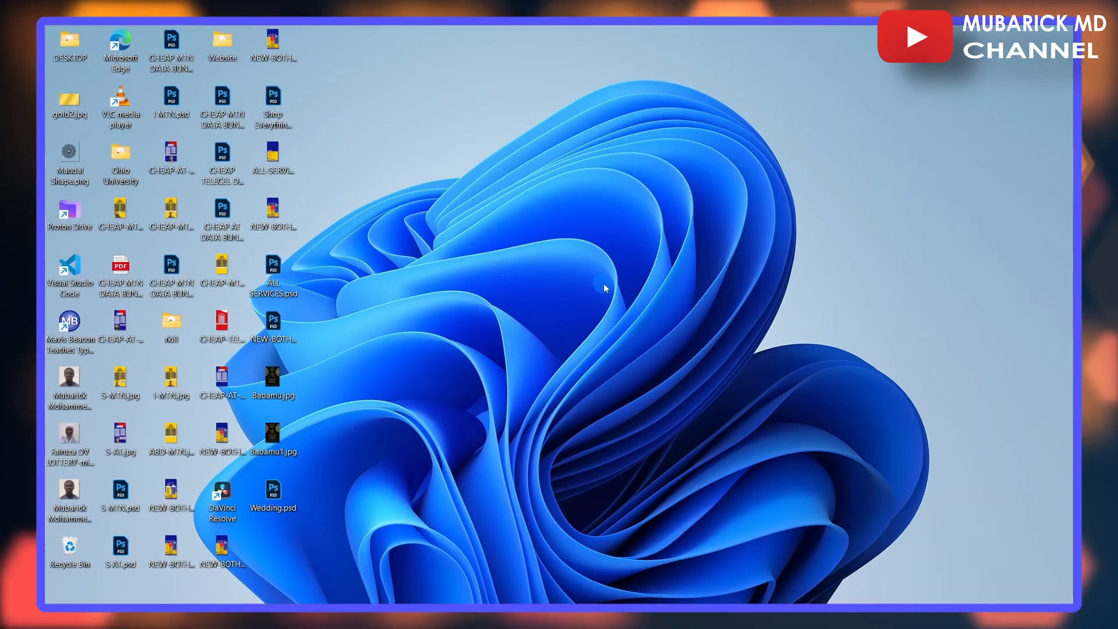
- Right-click an empty spot on the desktop to bring up its context menu
right_click(604, 286)
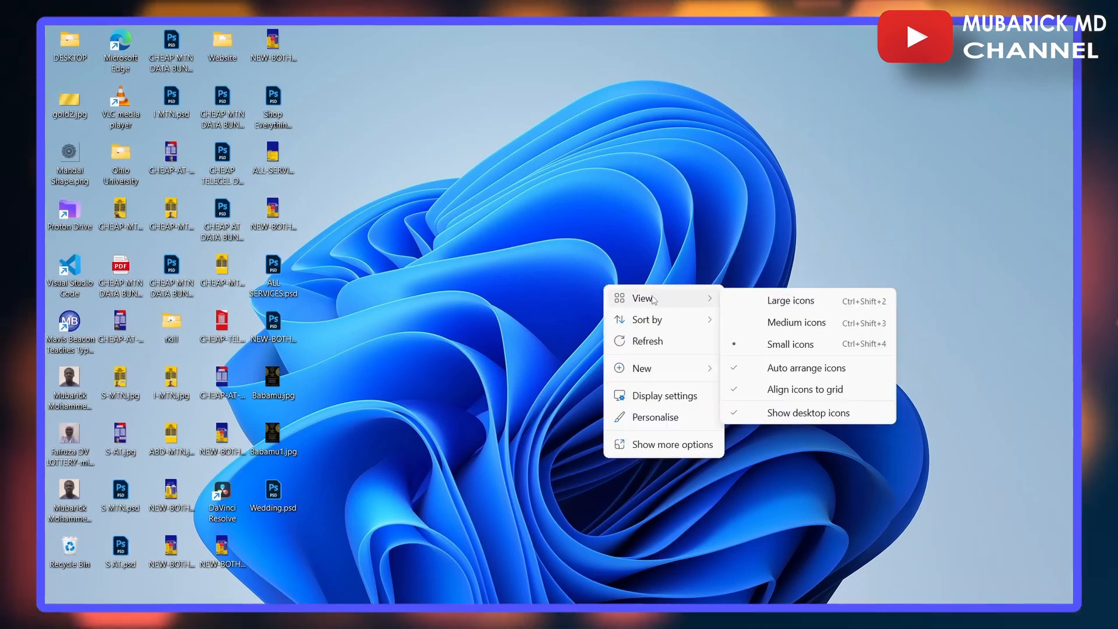
mouse_move(663, 444)
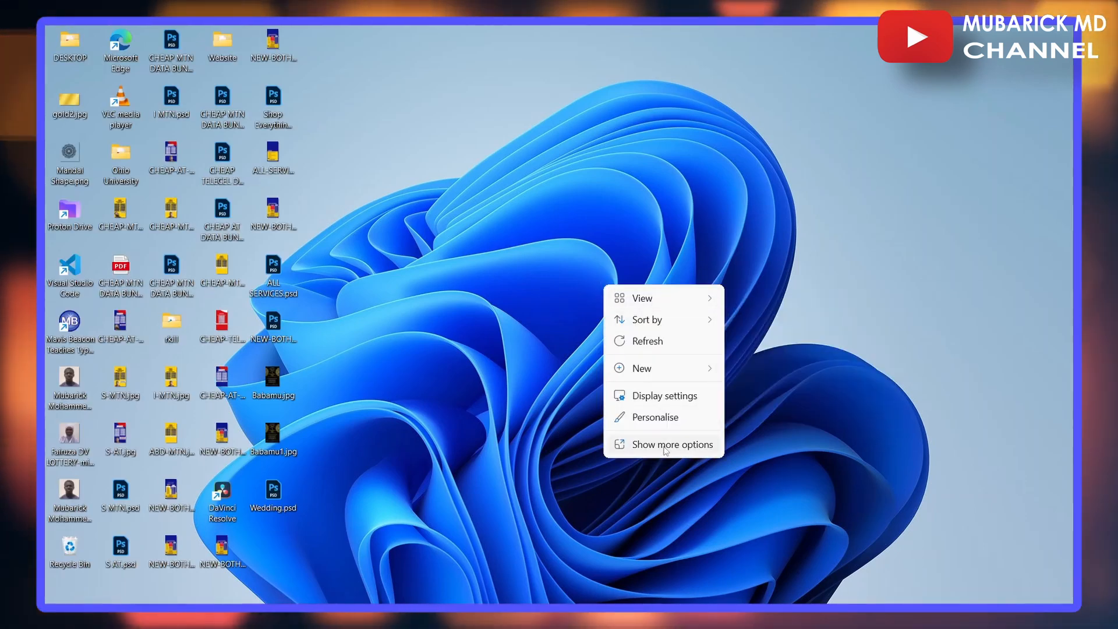
- Uncheck 'Show desktop icons' under the full menu's View submenu
left_click(664, 445)
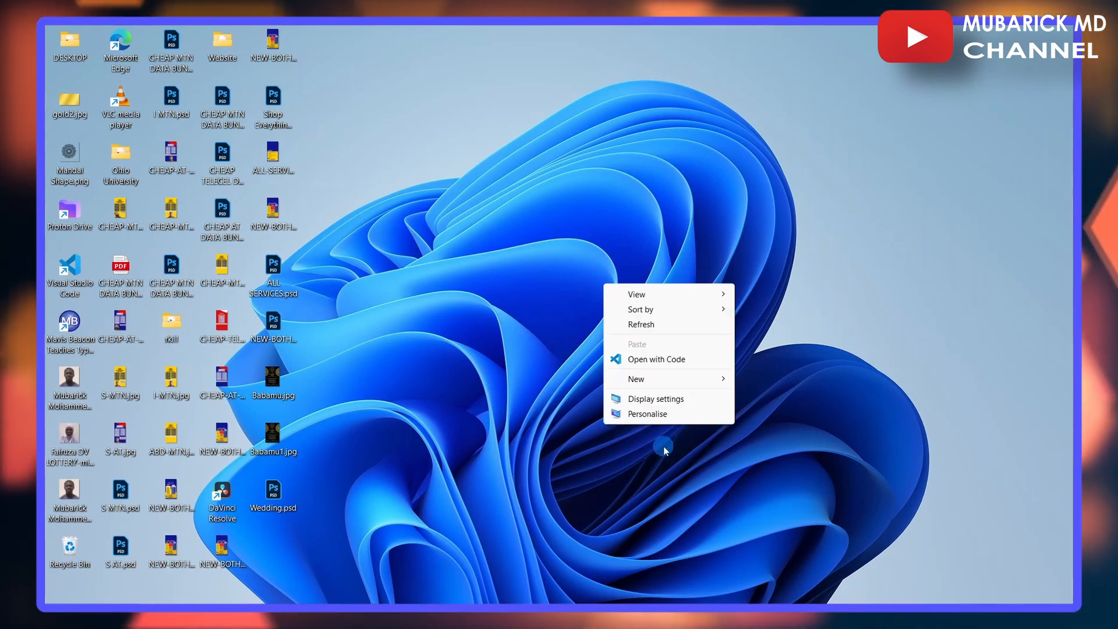
left_click(636, 294)
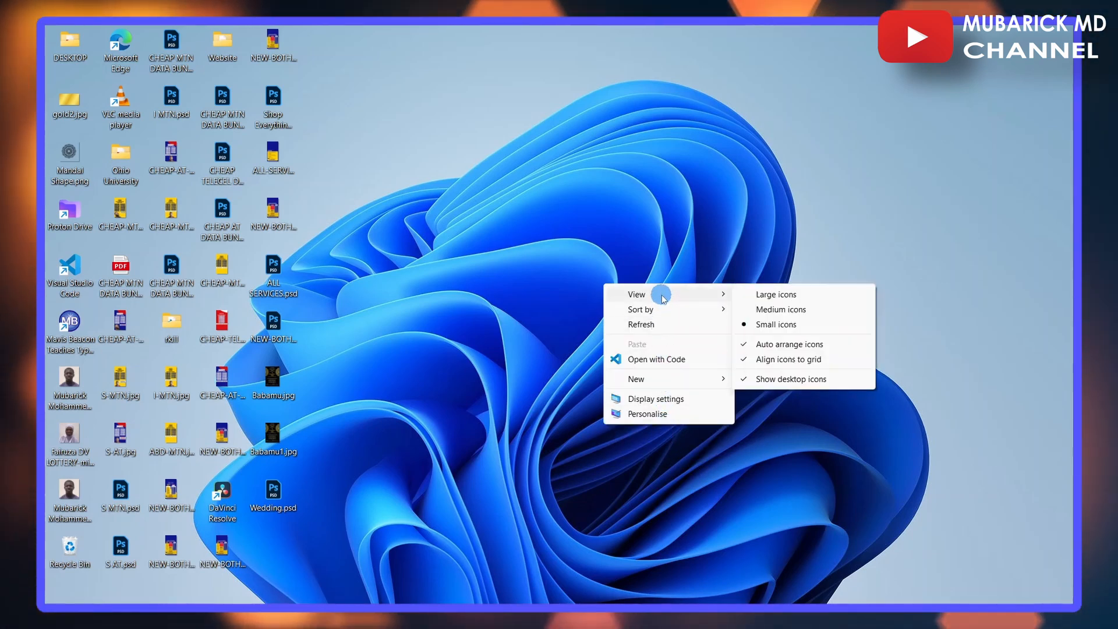
mouse_move(715, 296)
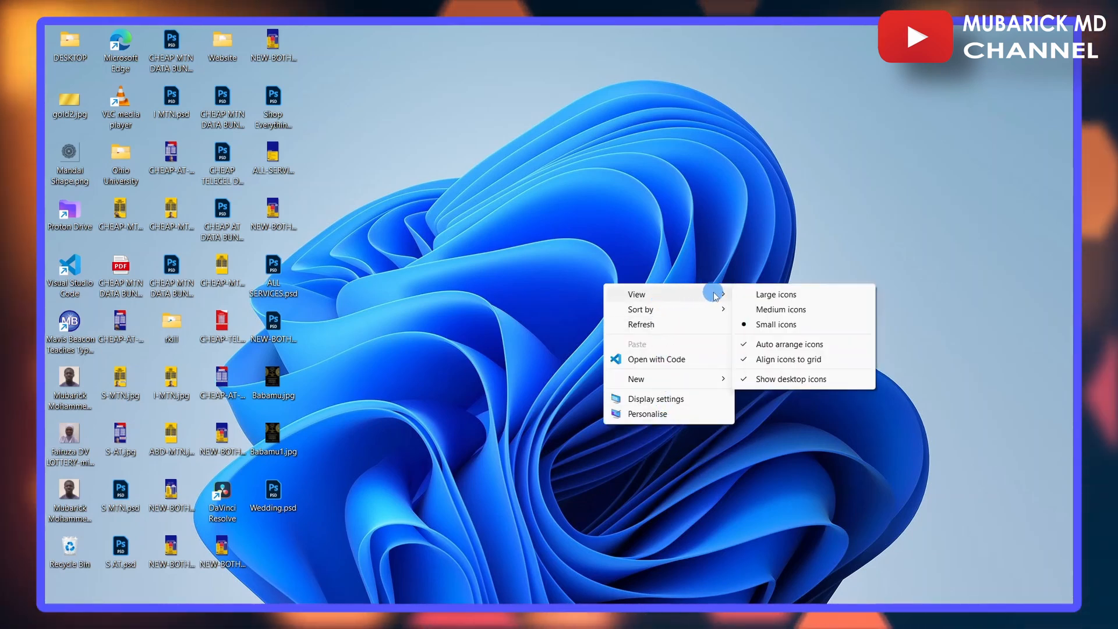
mouse_move(788, 379)
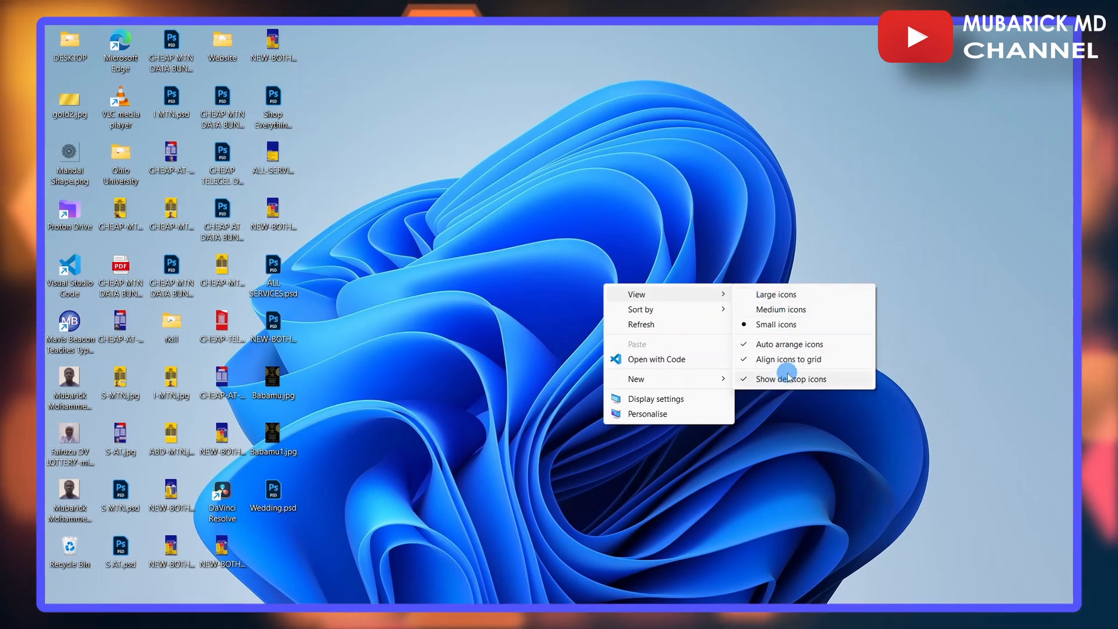
mouse_move(788, 379)
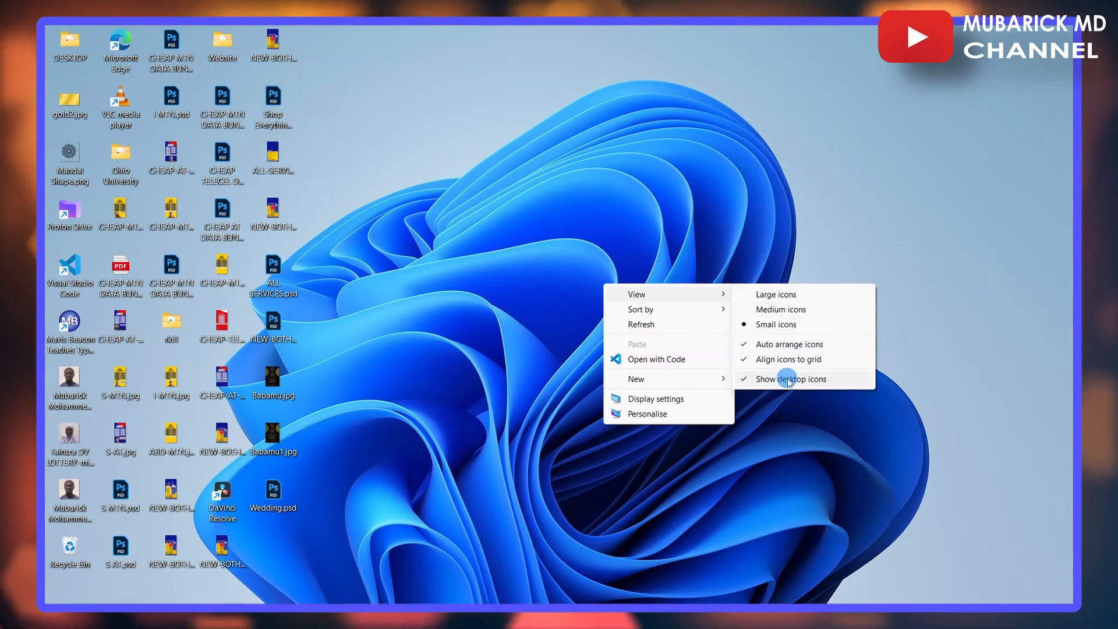
left_click(791, 379)
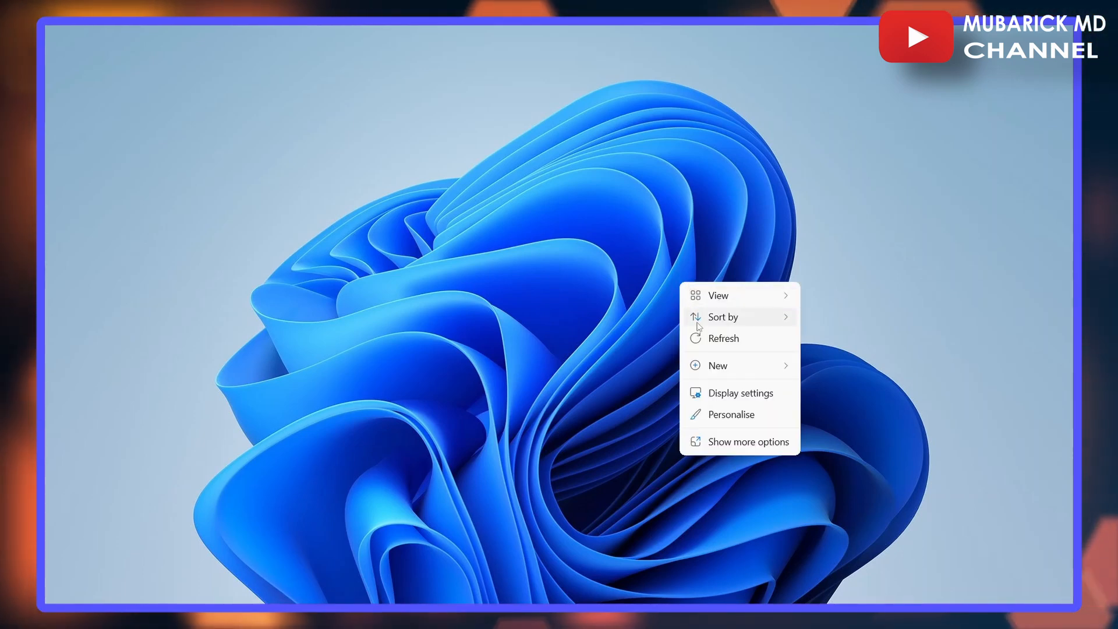
mouse_move(716, 451)
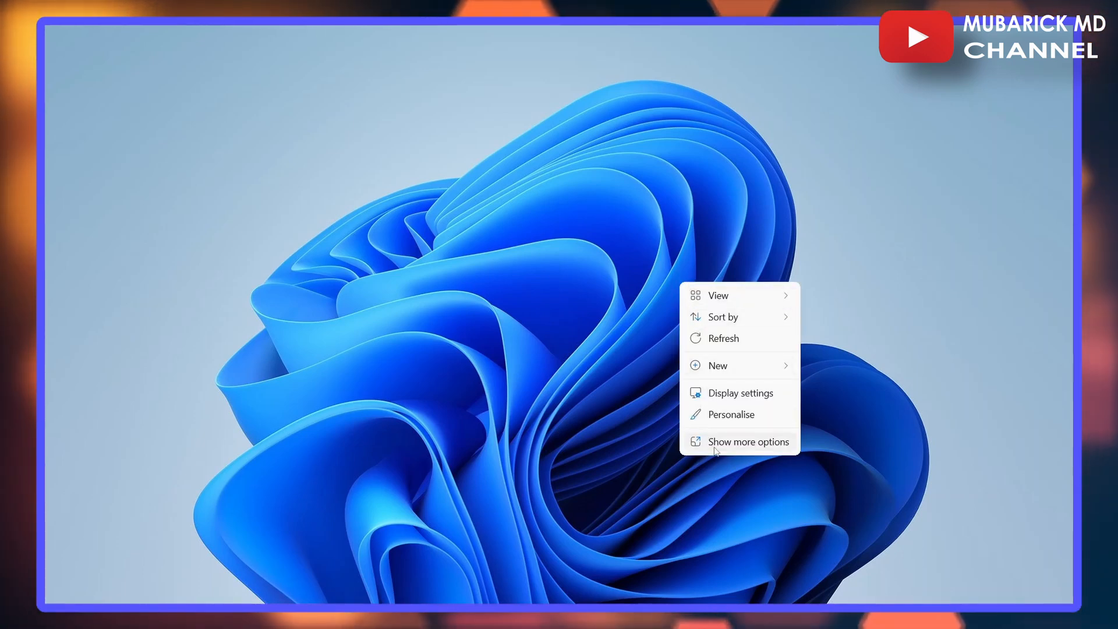
- Re-check 'Show desktop icons' under View in the full desktop menu
left_click(748, 441)
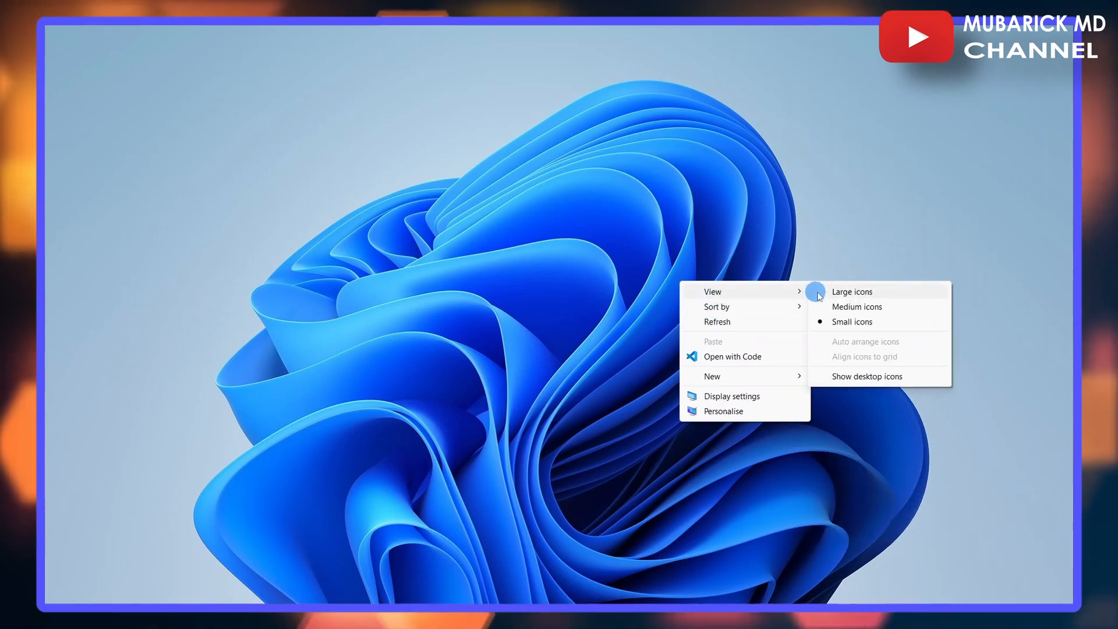
mouse_move(862, 383)
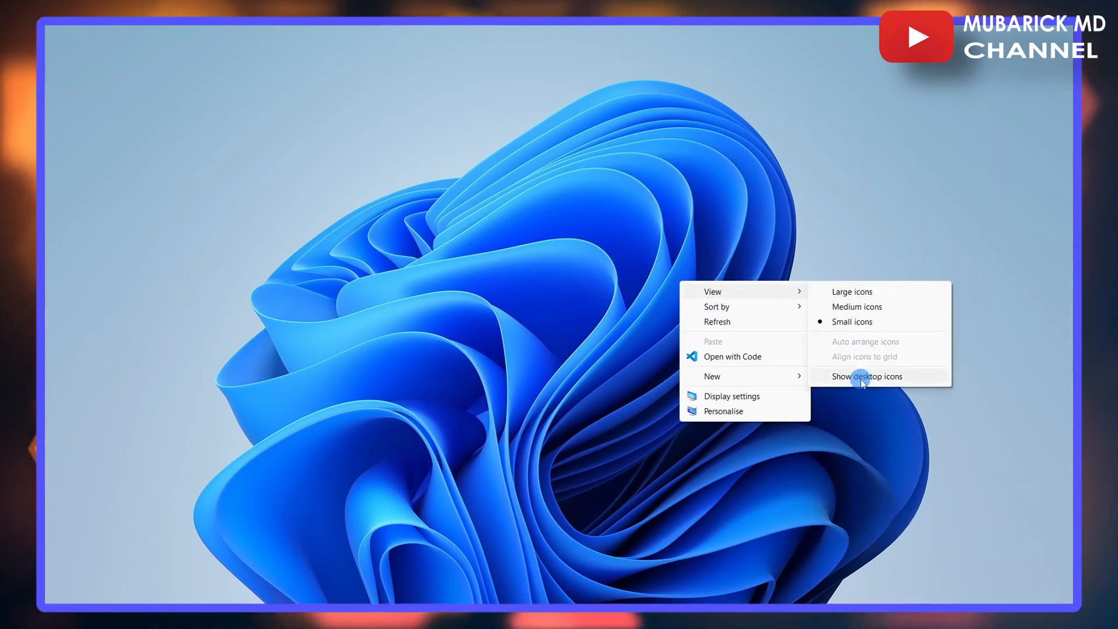
left_click(867, 376)
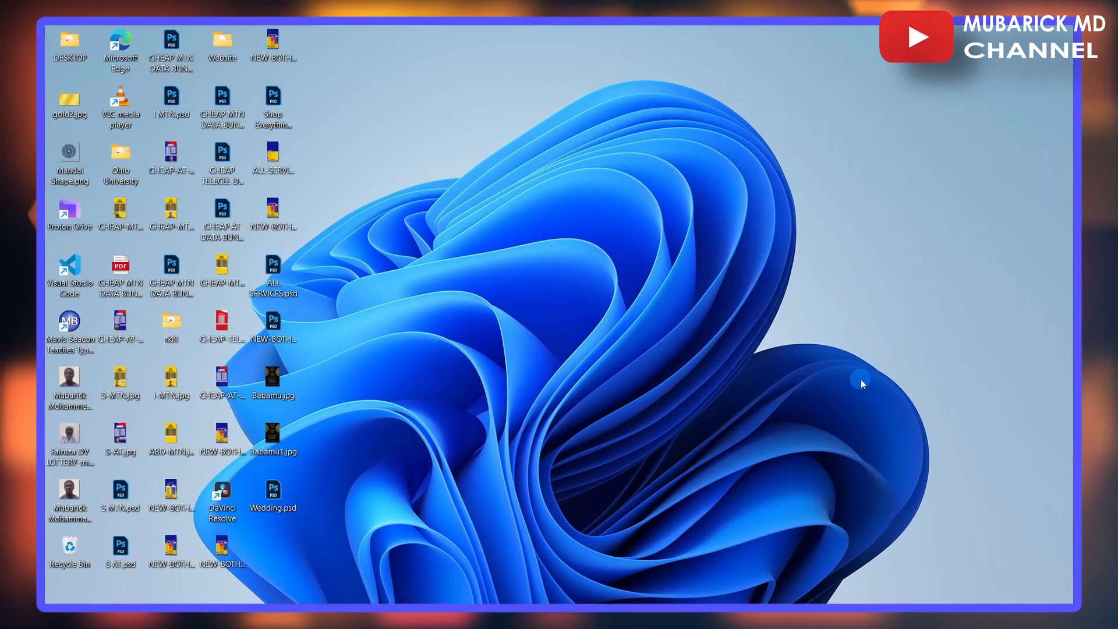